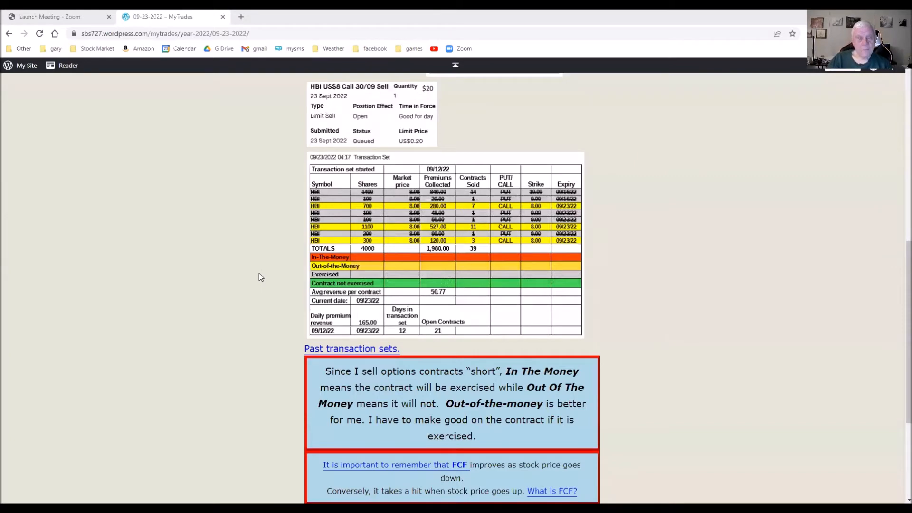
mouse_move(259, 270)
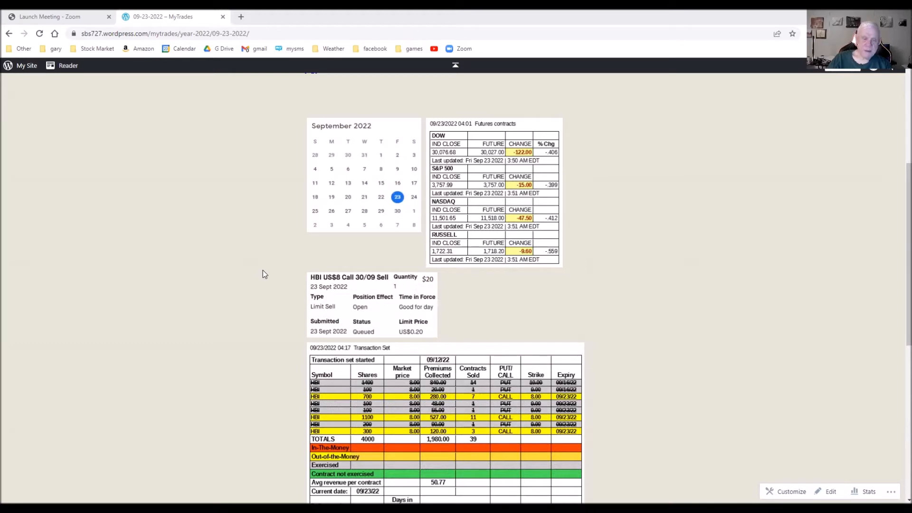
mouse_move(266, 274)
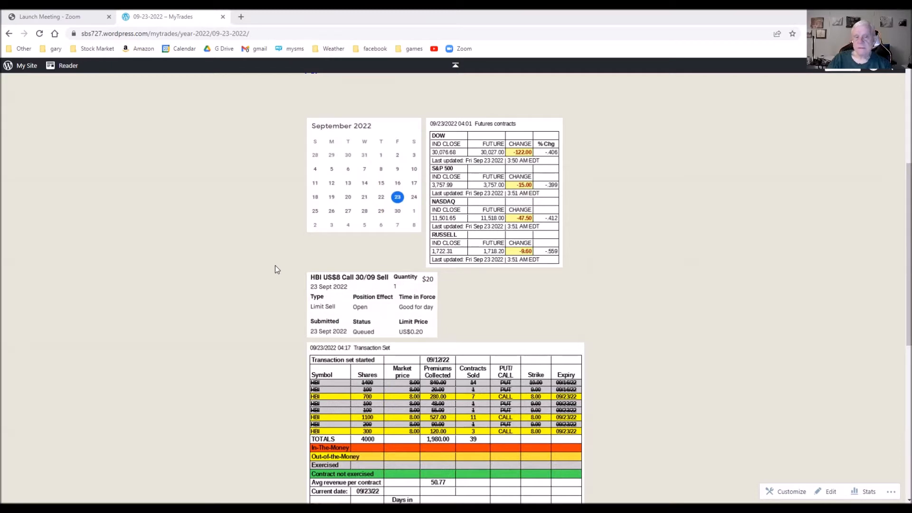
mouse_move(270, 285)
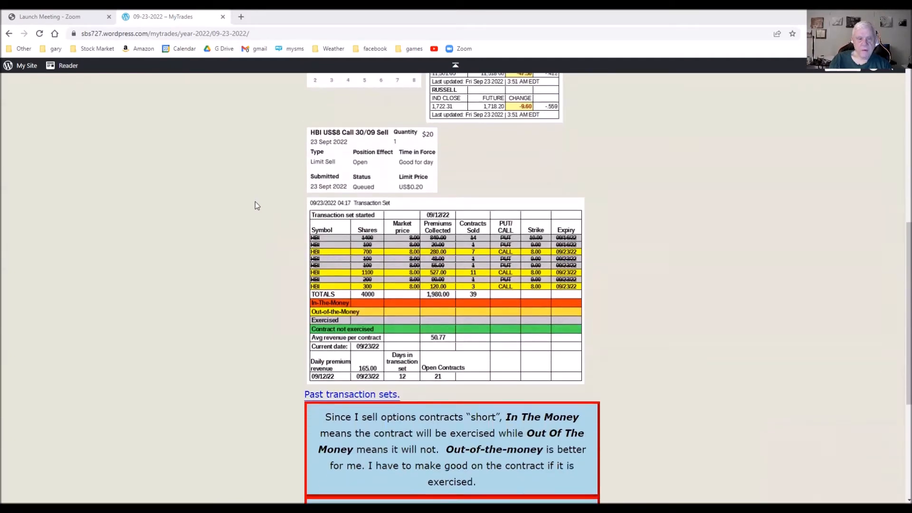
- Open the post's Business model link to view TransactionSet.pdf on selling covered stock options
scroll("down", 3)
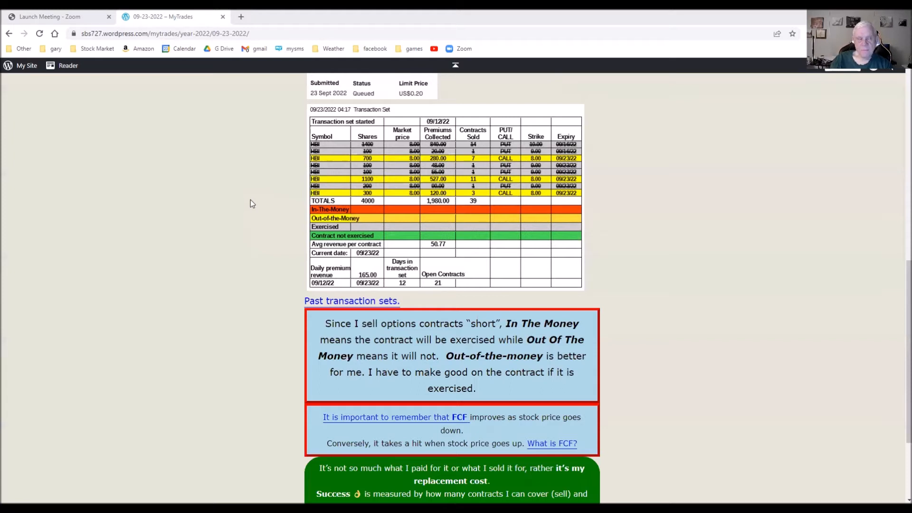
mouse_move(279, 237)
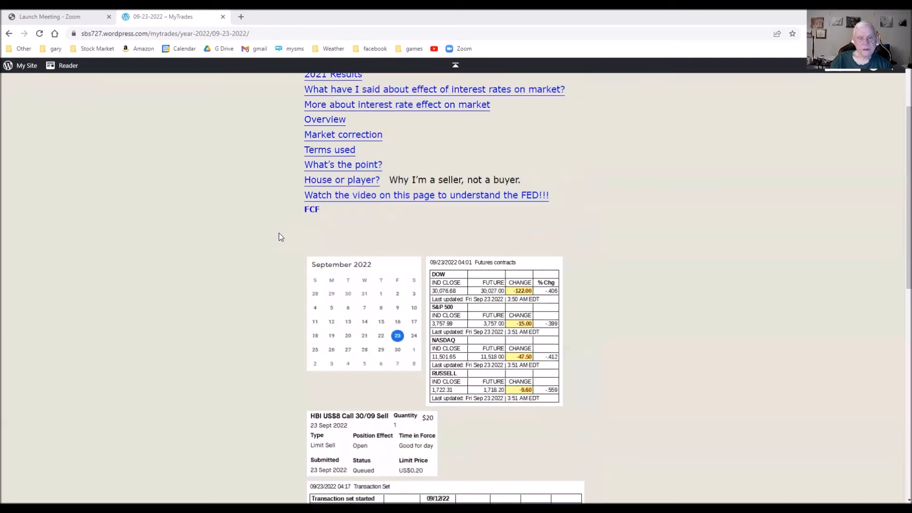
scroll("down", 3)
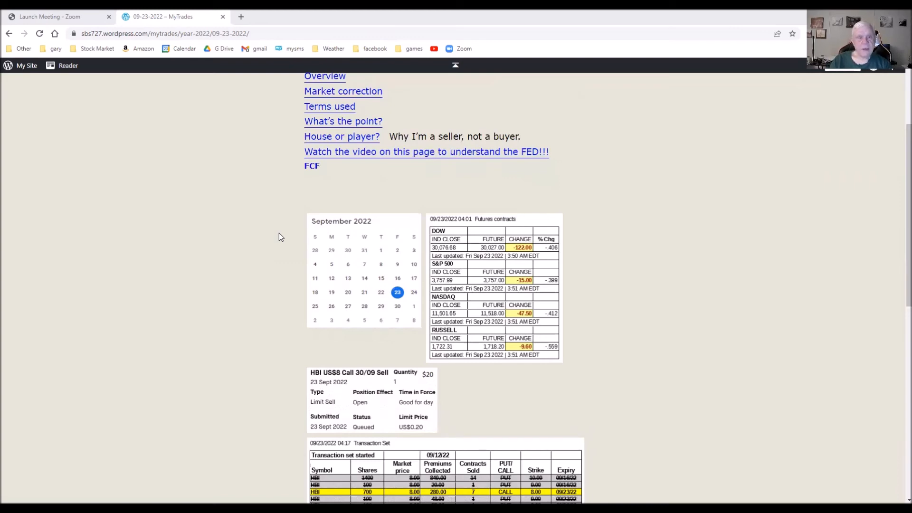
scroll("down", 3)
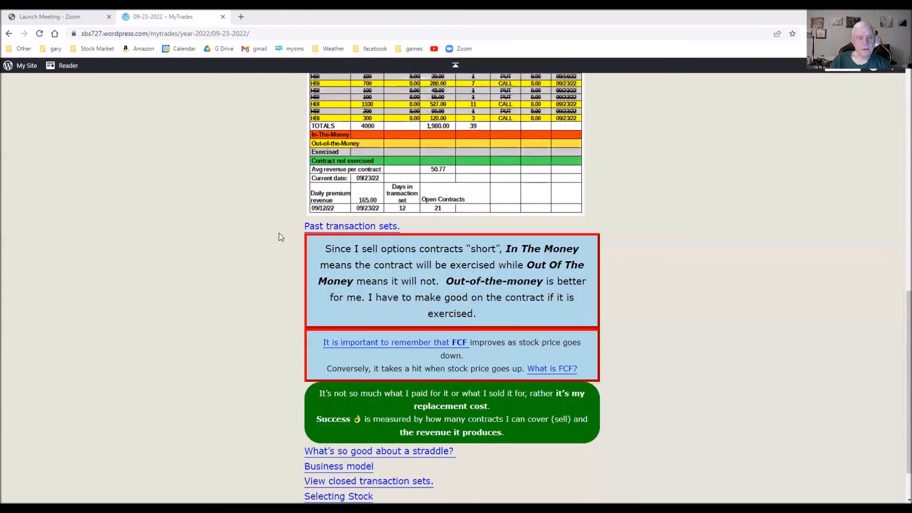
scroll("down", 3)
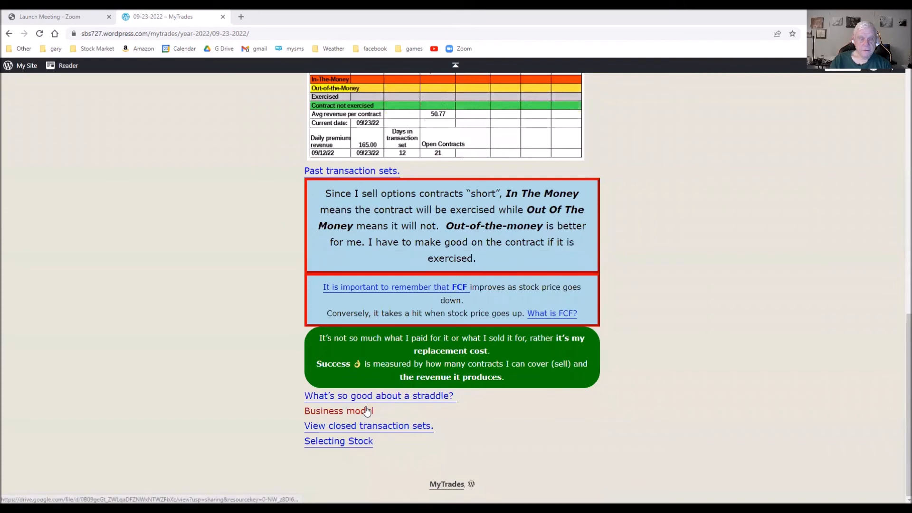
left_click(338, 410)
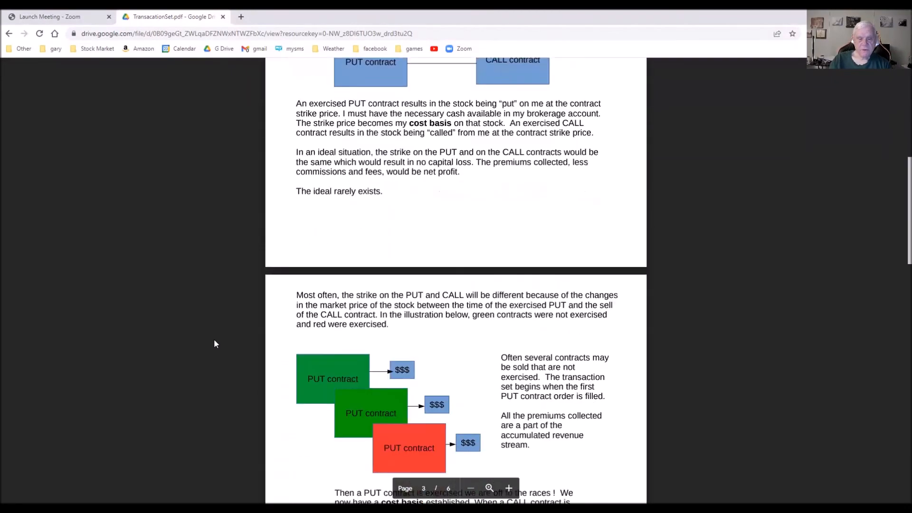
scroll("down", 3)
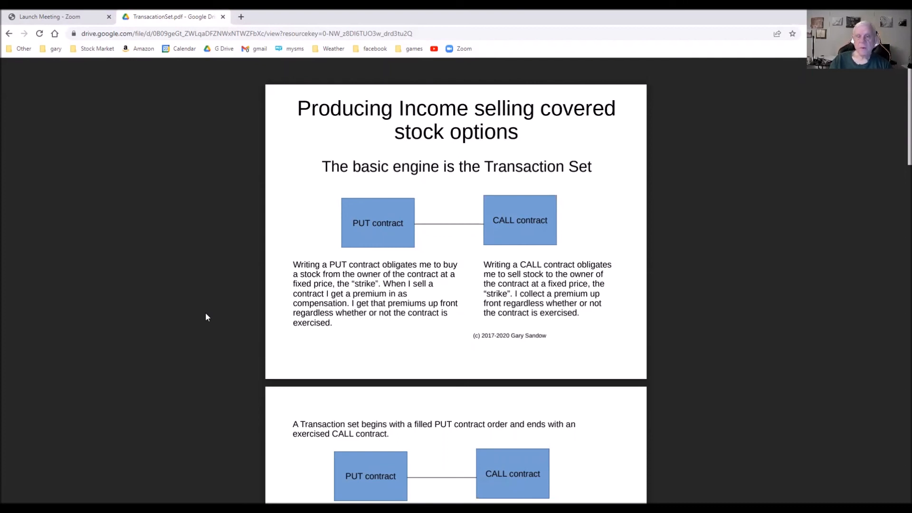
mouse_move(210, 308)
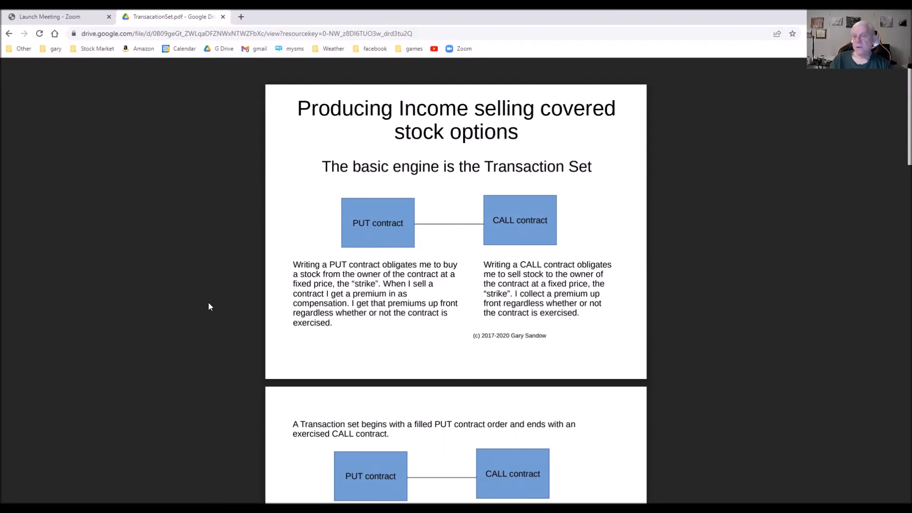
mouse_move(211, 282)
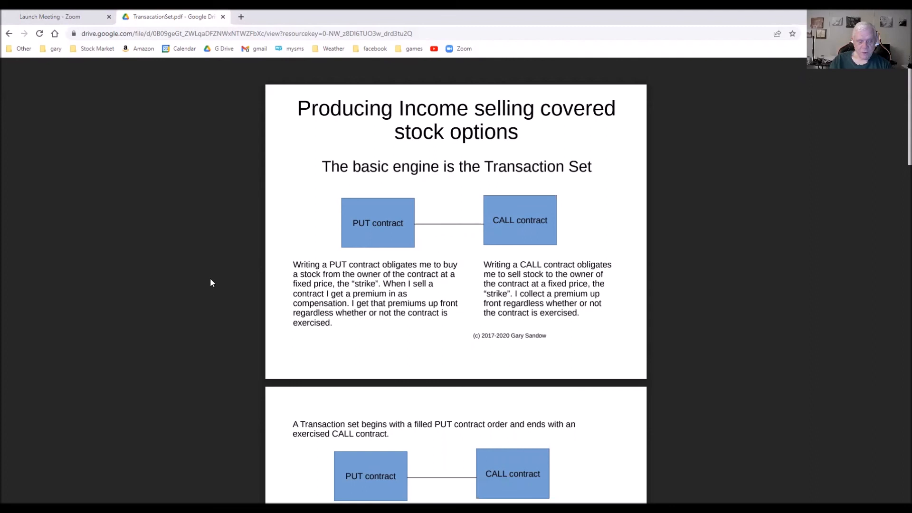